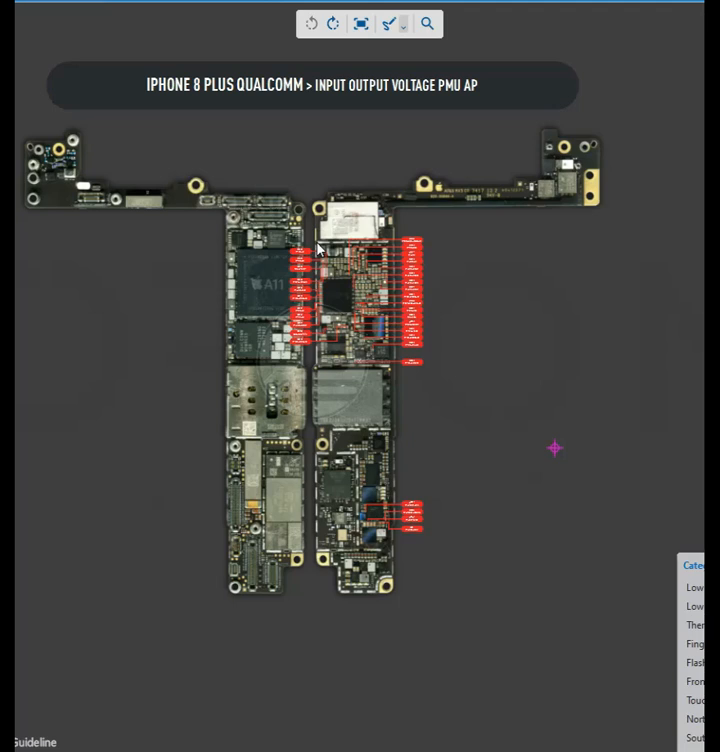
mouse_move(344, 302)
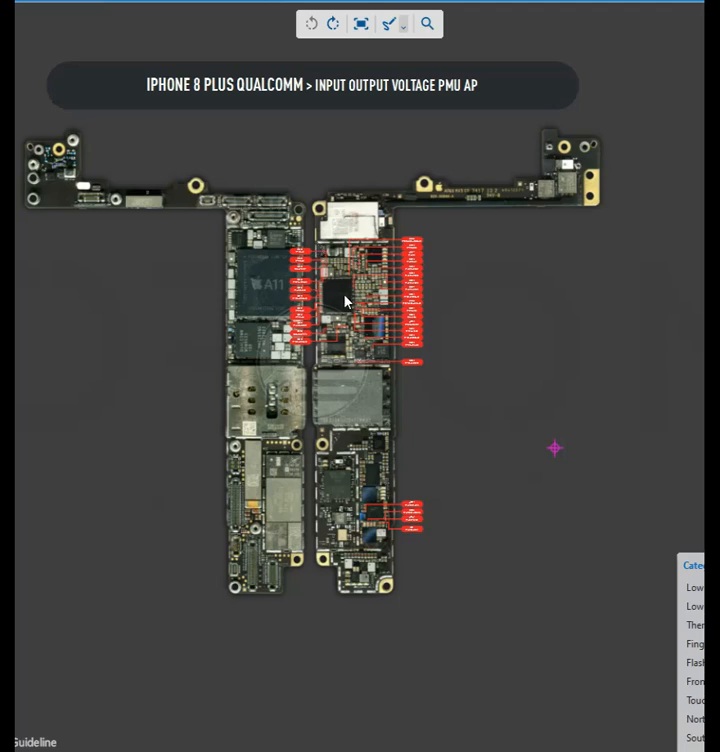